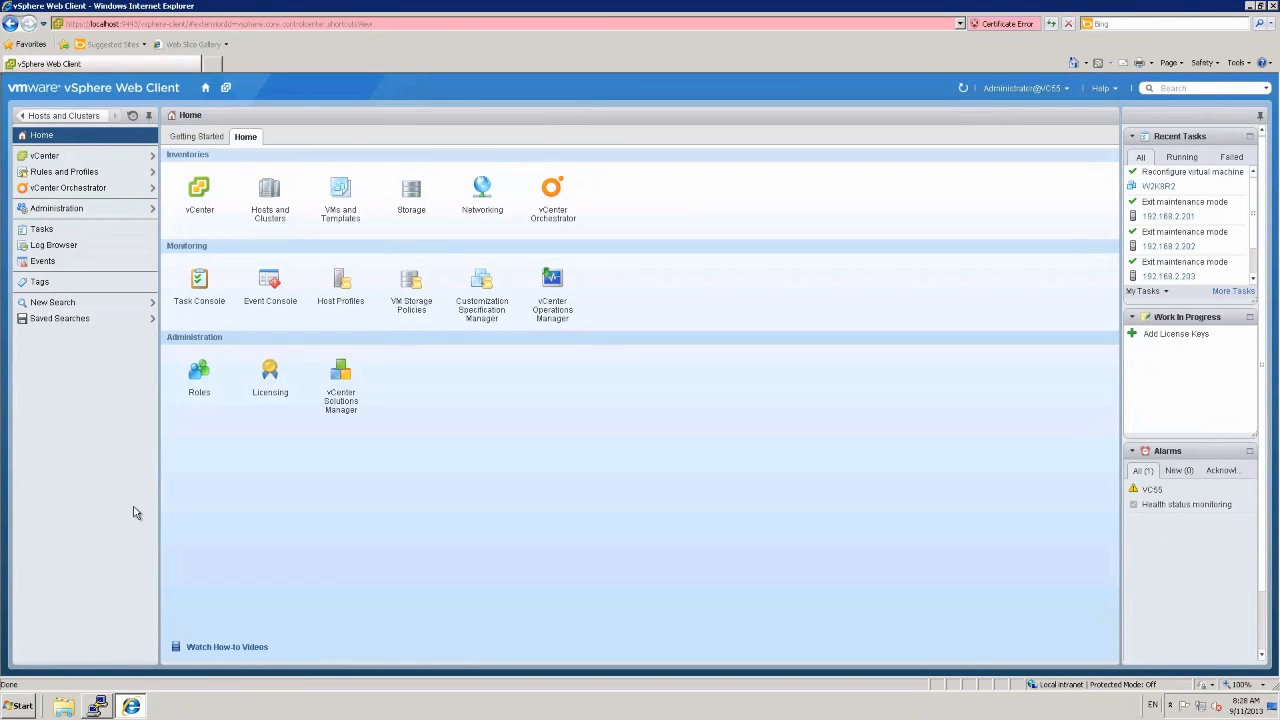
Go full screen and switch to the Hosts and Clusters inventory showing Cluster55.
{"action": "key", "text": "f11"}
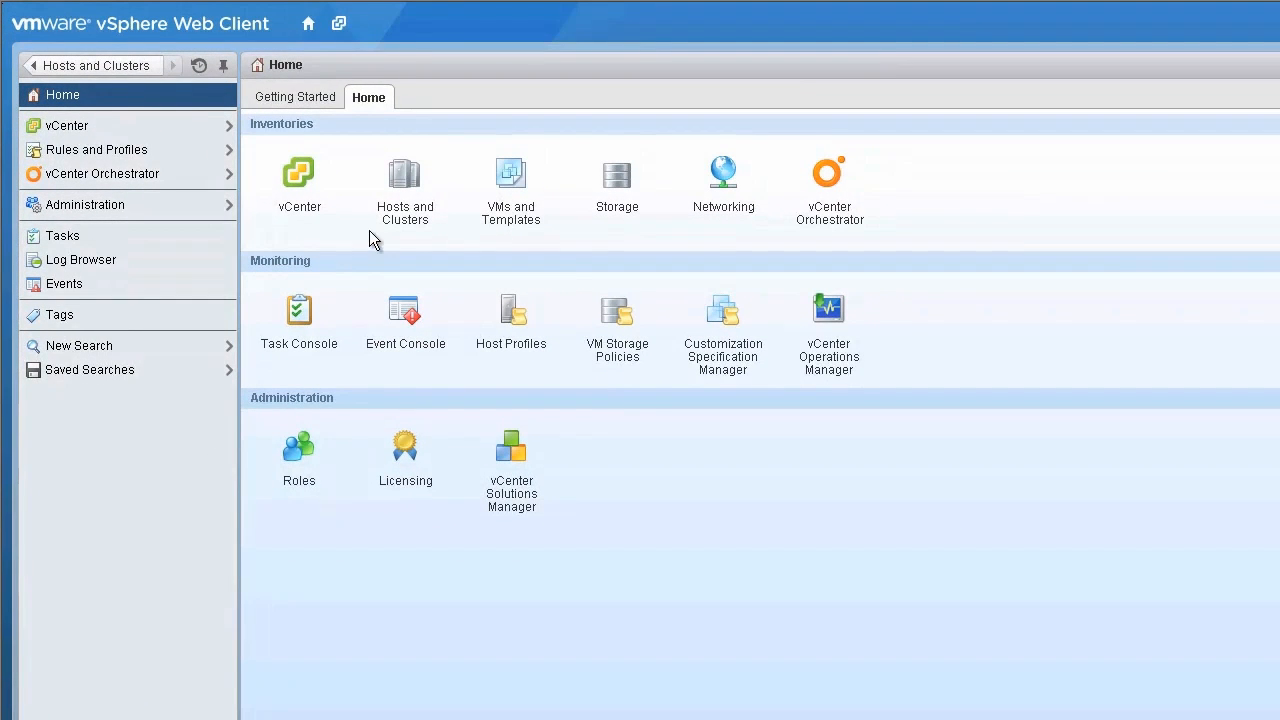
{"action": "mouse_move", "coordinate": [404, 176]}
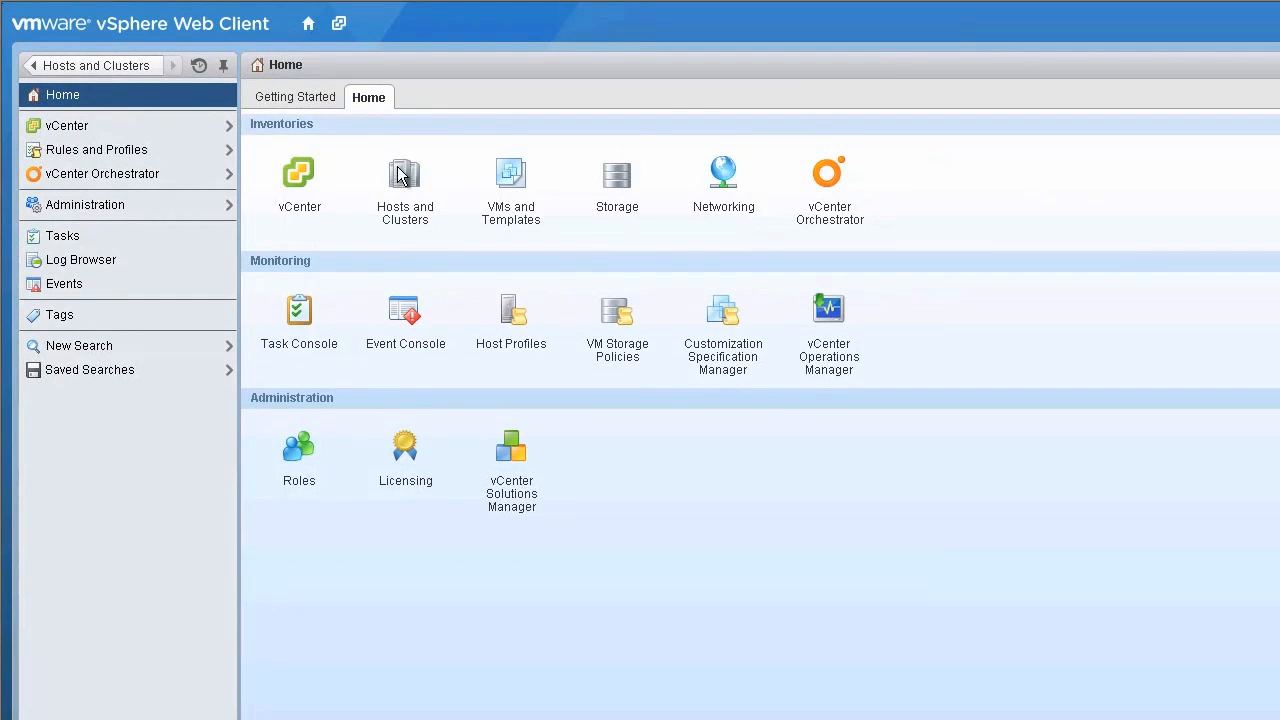
{"action": "left_click", "coordinate": [404, 176]}
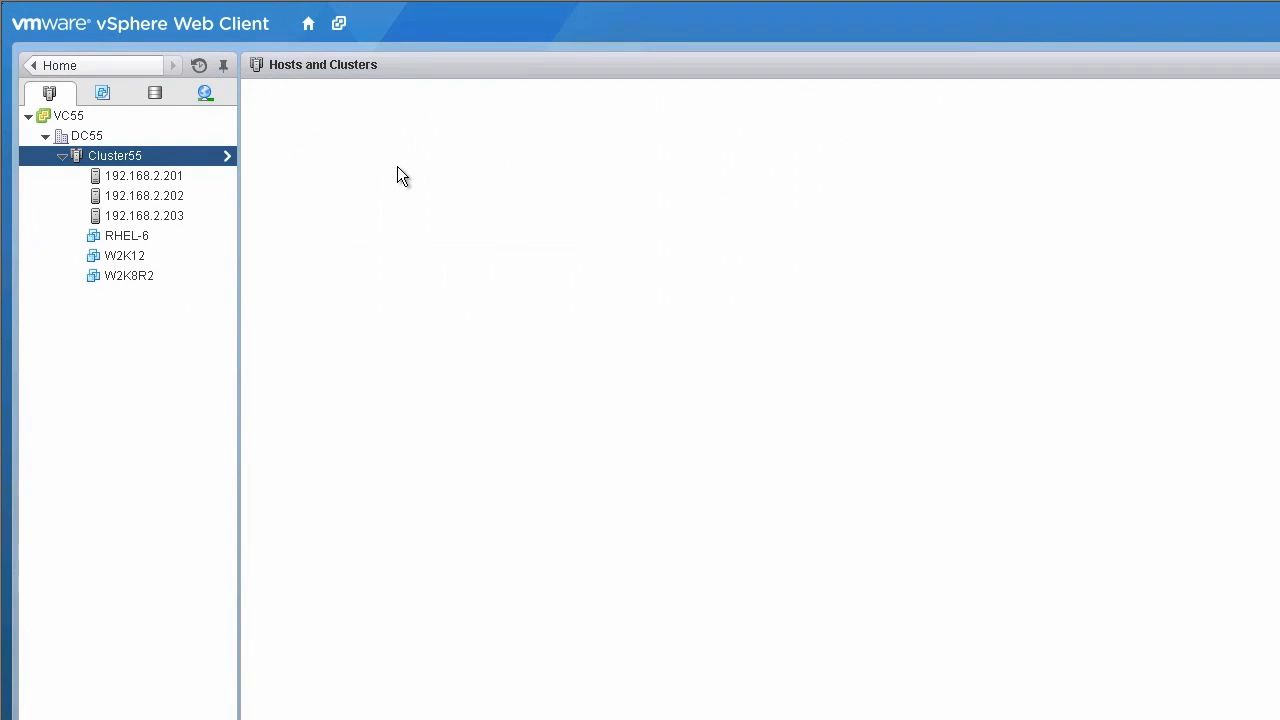
Review host 192.168.2.203's Virtual Flash Resource summary, then list its VMs RHEL-6 and W2K8R2.
{"action": "left_click", "coordinate": [144, 216]}
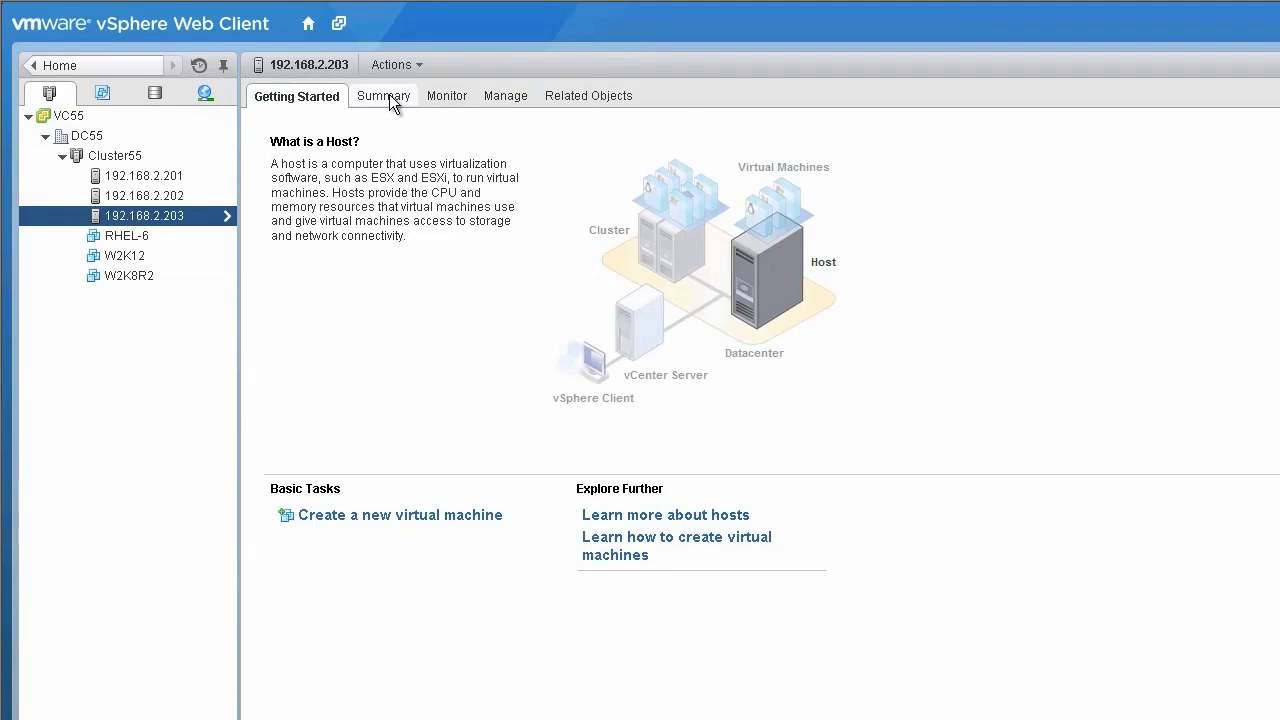
{"action": "left_click", "coordinate": [380, 96]}
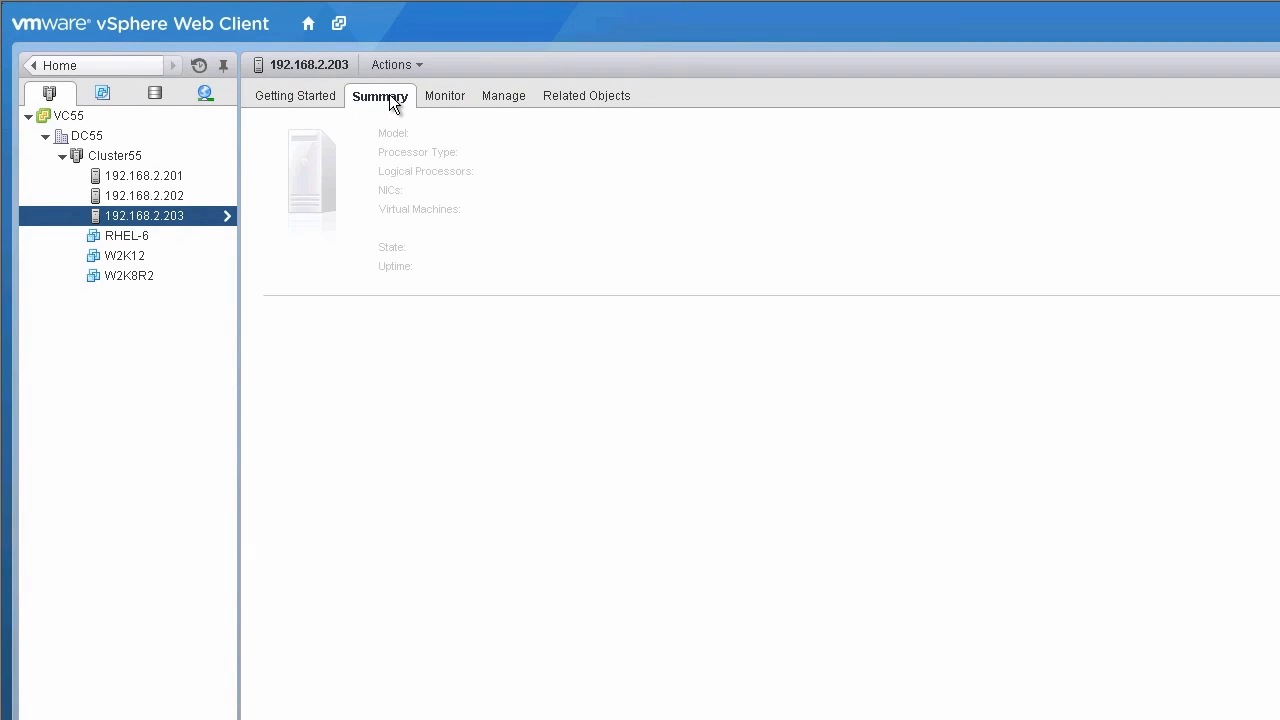
{"action": "left_click", "coordinate": [380, 96]}
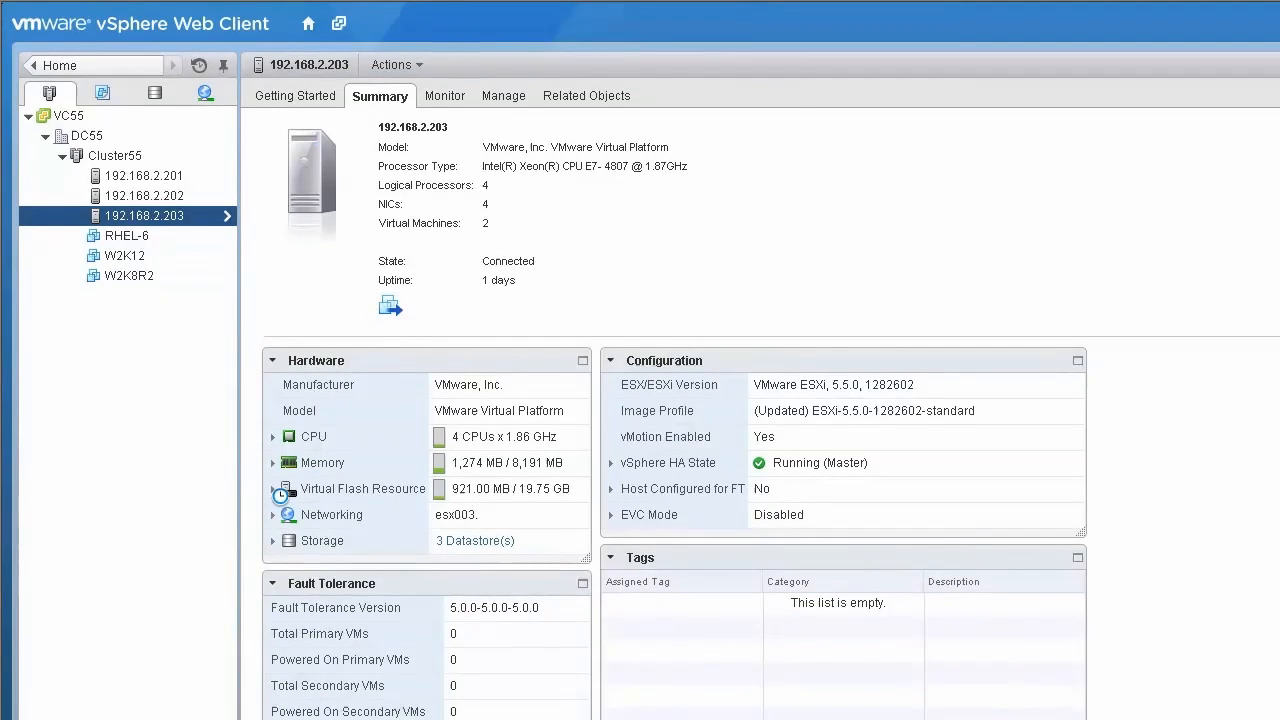
{"action": "left_click", "coordinate": [272, 488]}
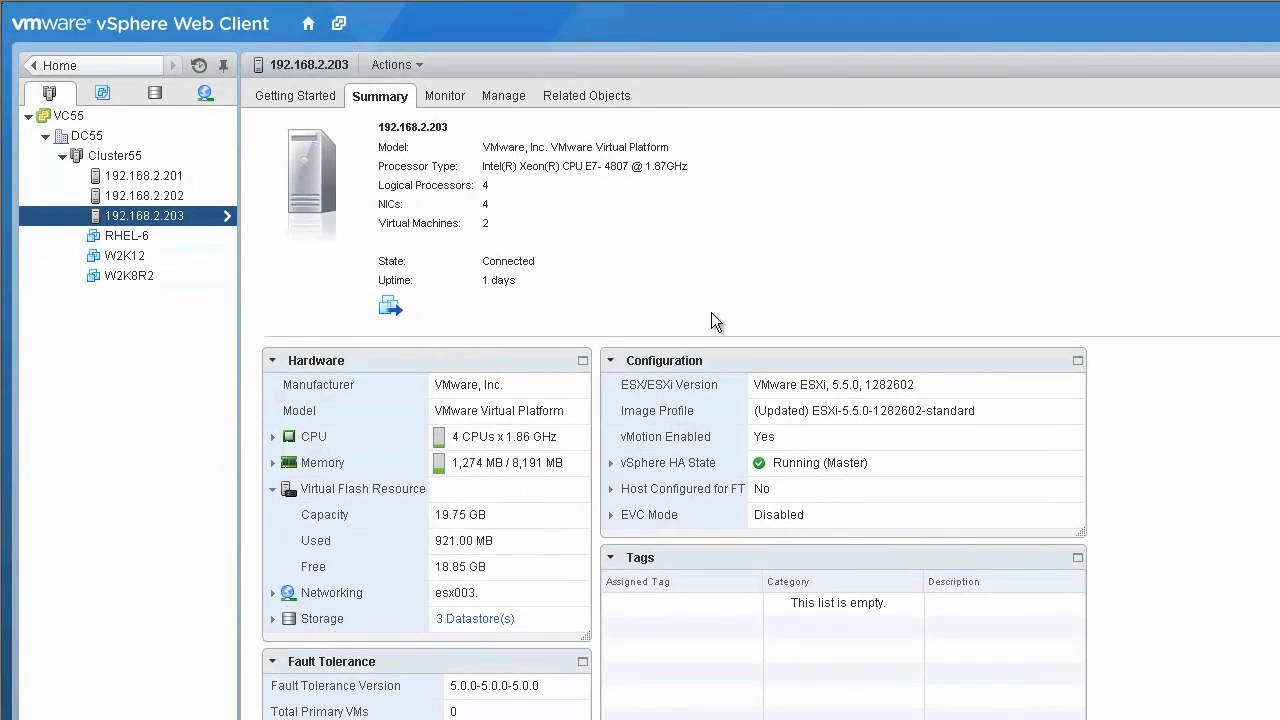
{"action": "left_click", "coordinate": [586, 96]}
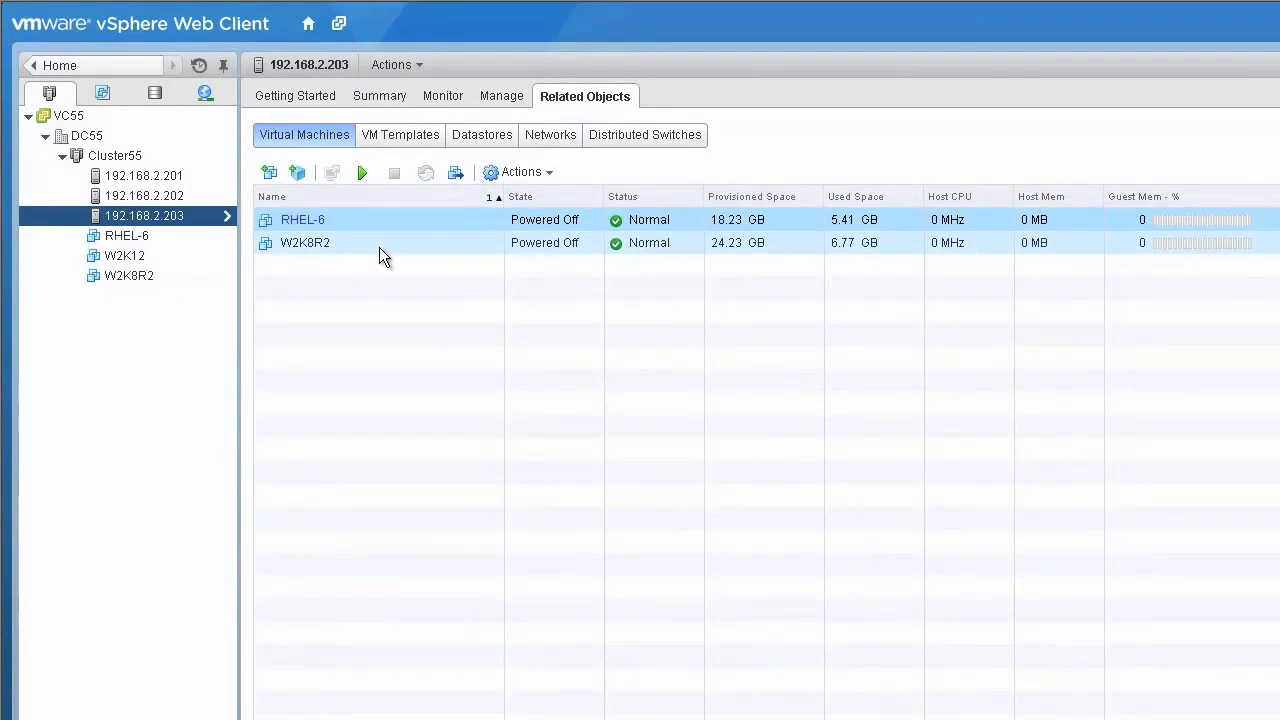
Edit W2K8R2's settings and give Hard disk 1 a 1 GB virtual flash read cache.
{"action": "right_click", "coordinate": [304, 242]}
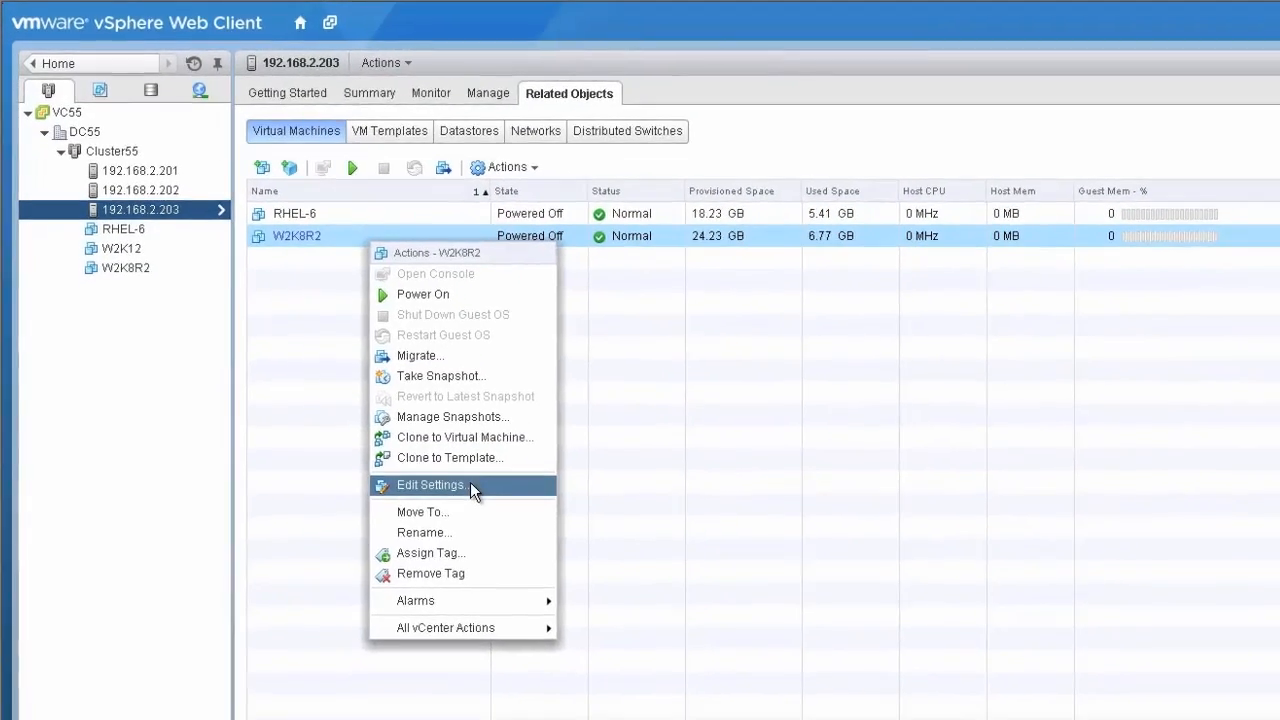
{"action": "left_click", "coordinate": [430, 486]}
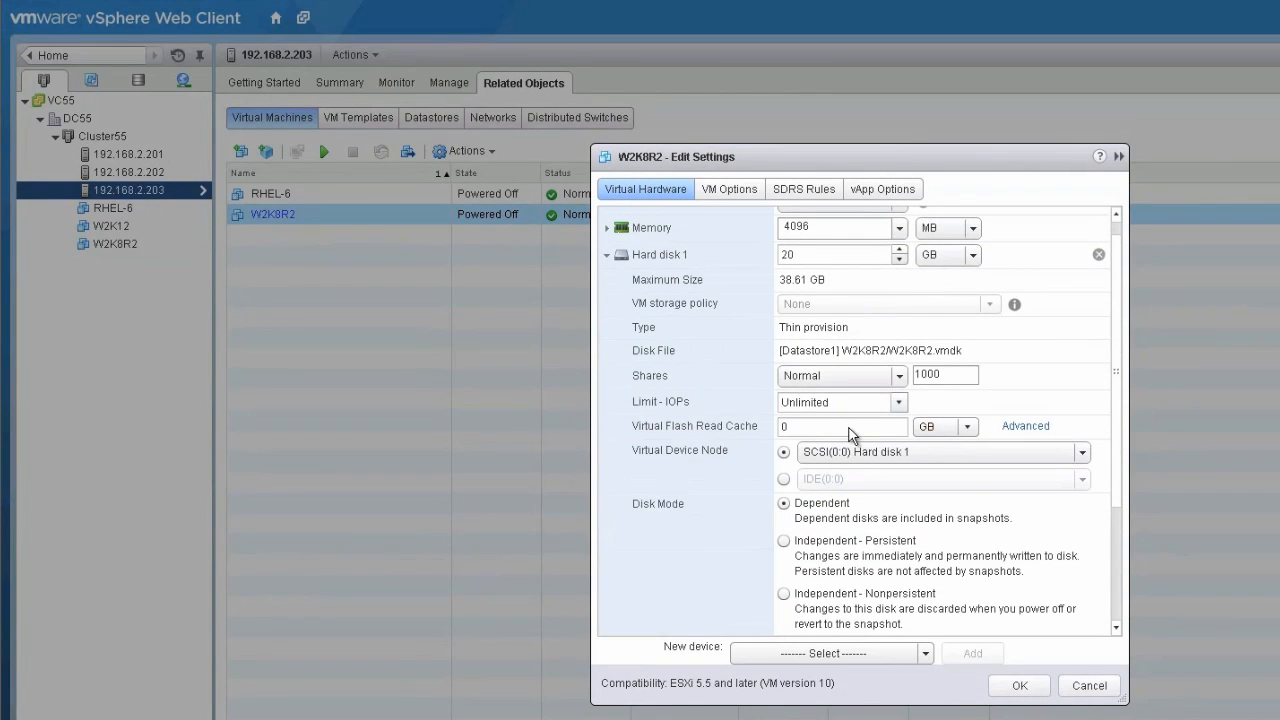
{"action": "left_click", "coordinate": [842, 426]}
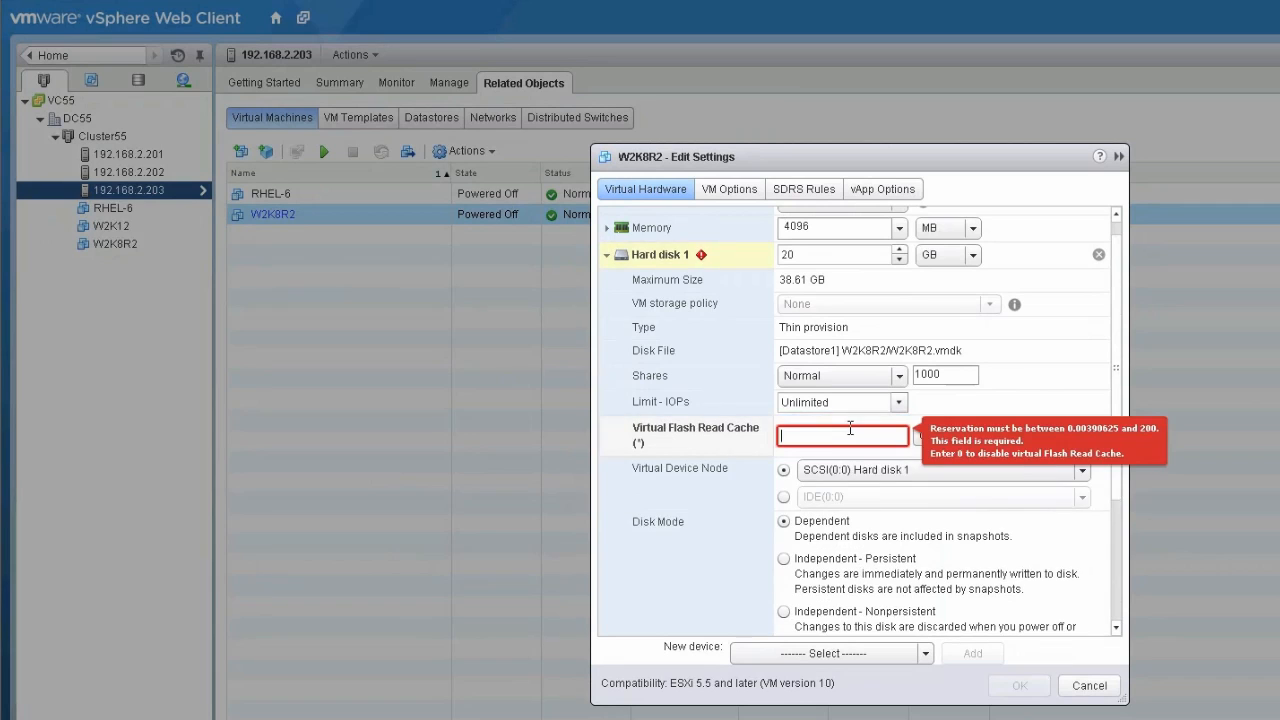
{"action": "type", "text": "1"}
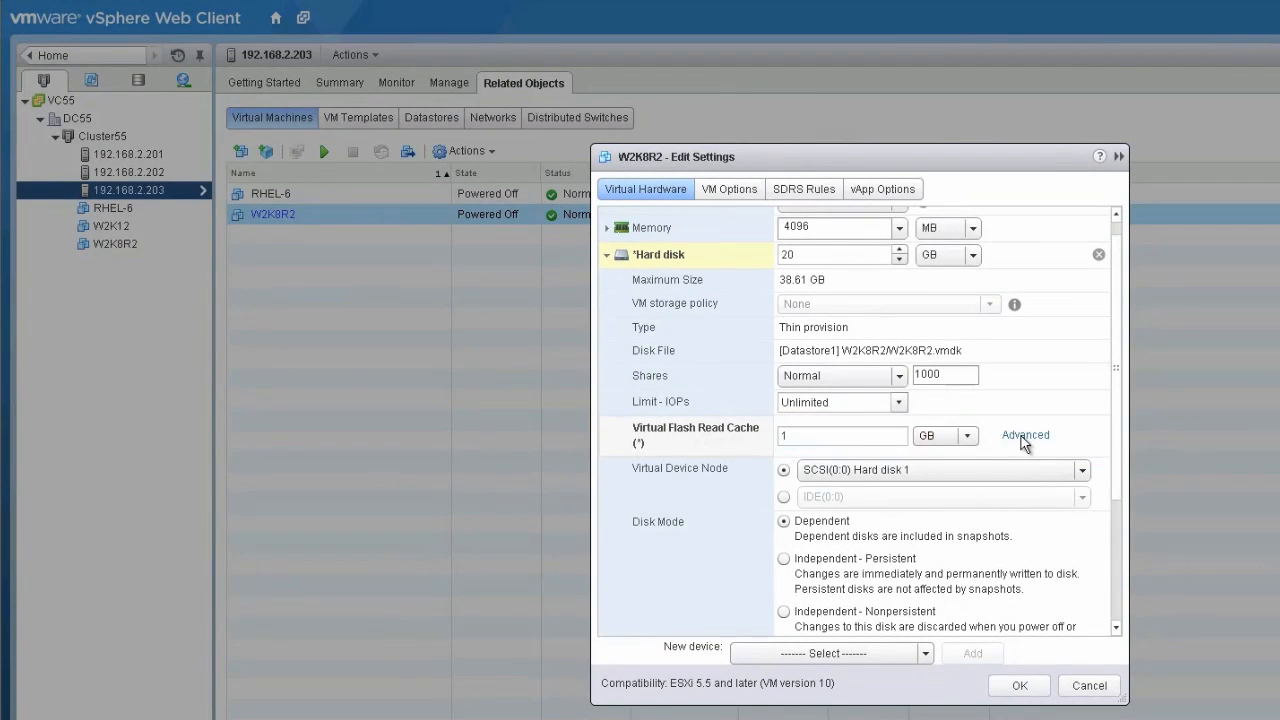
{"action": "left_click", "coordinate": [1024, 434]}
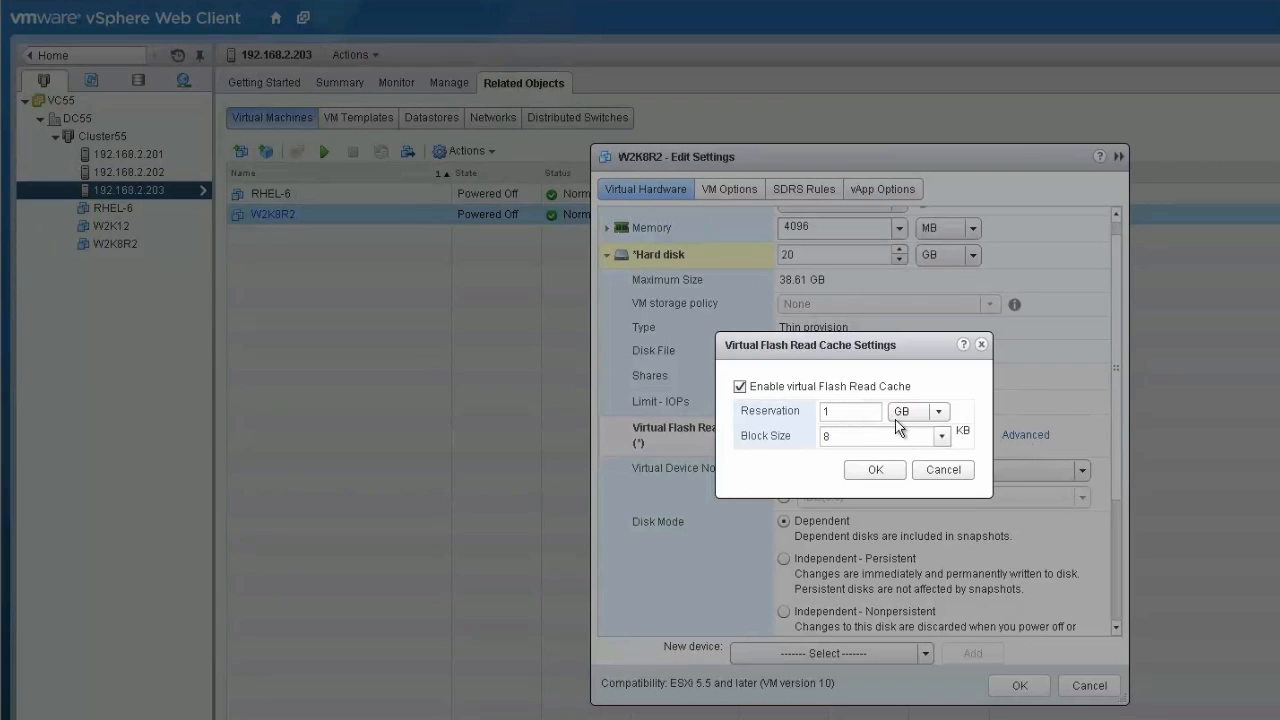
{"action": "mouse_move", "coordinate": [864, 414]}
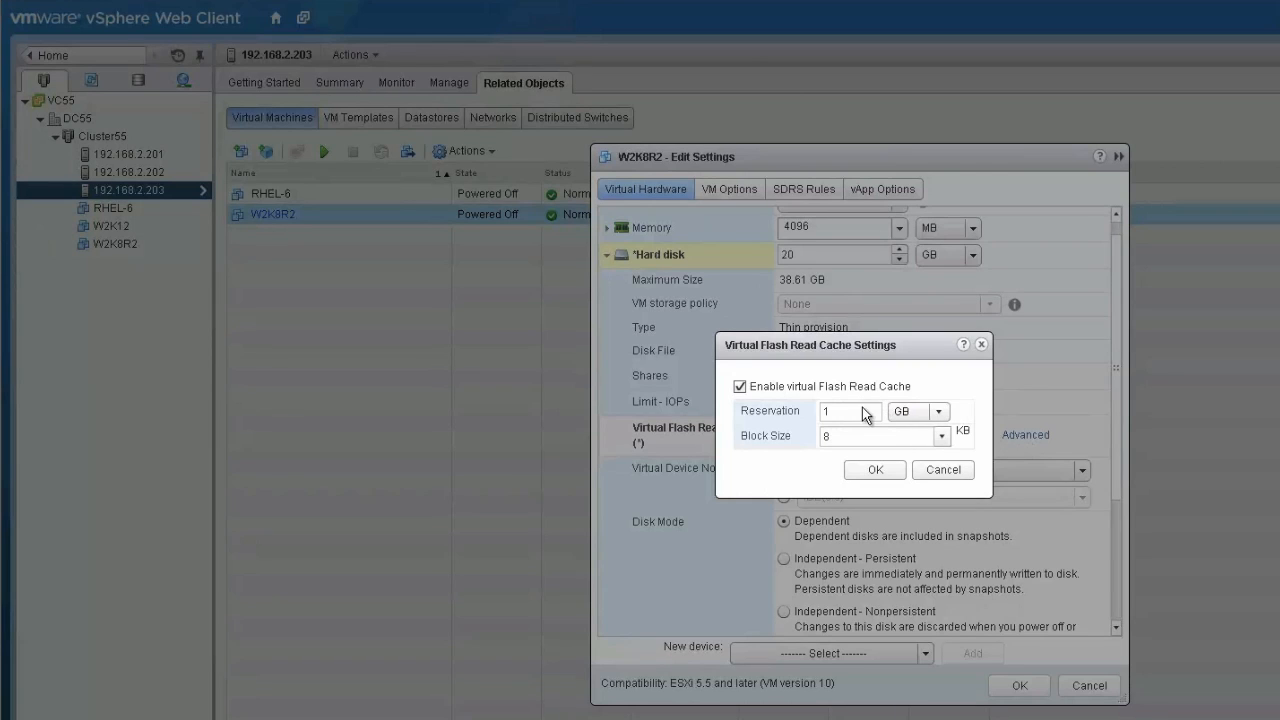
{"action": "mouse_move", "coordinate": [856, 408]}
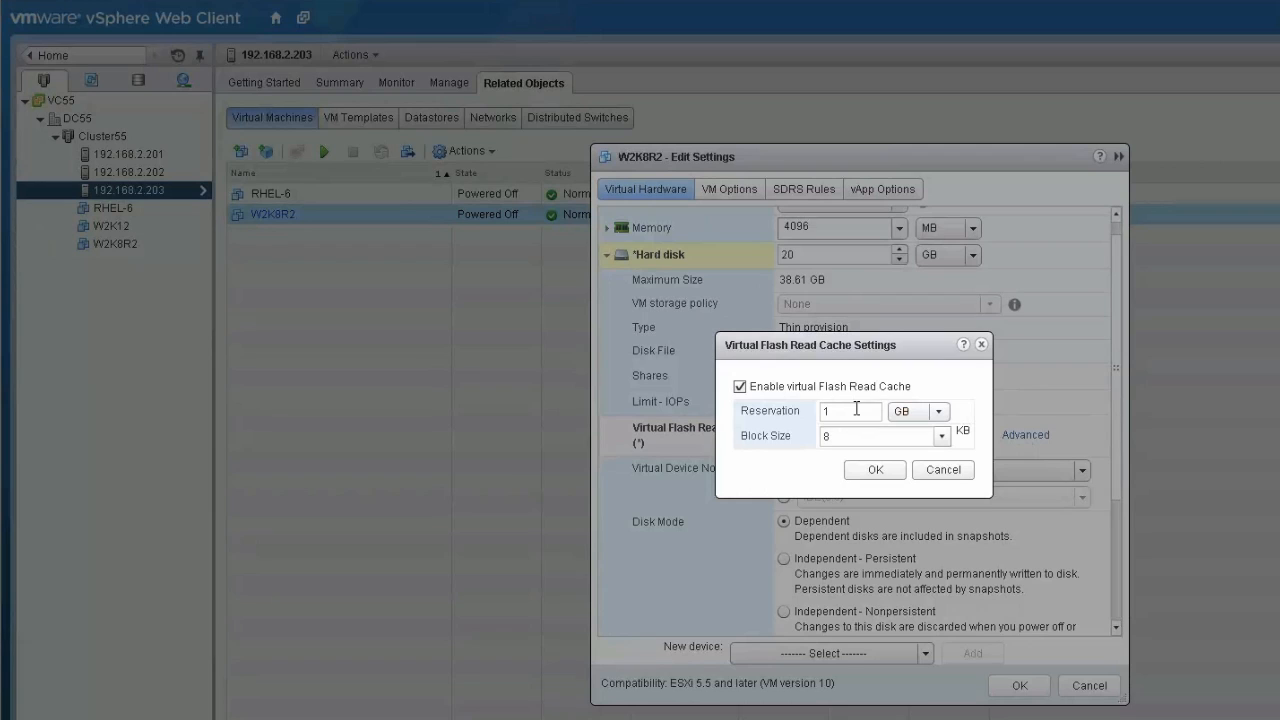
Confirm the cache's advanced settings at 1 GB reservation and 8 KB block size.
{"action": "left_click", "coordinate": [844, 412]}
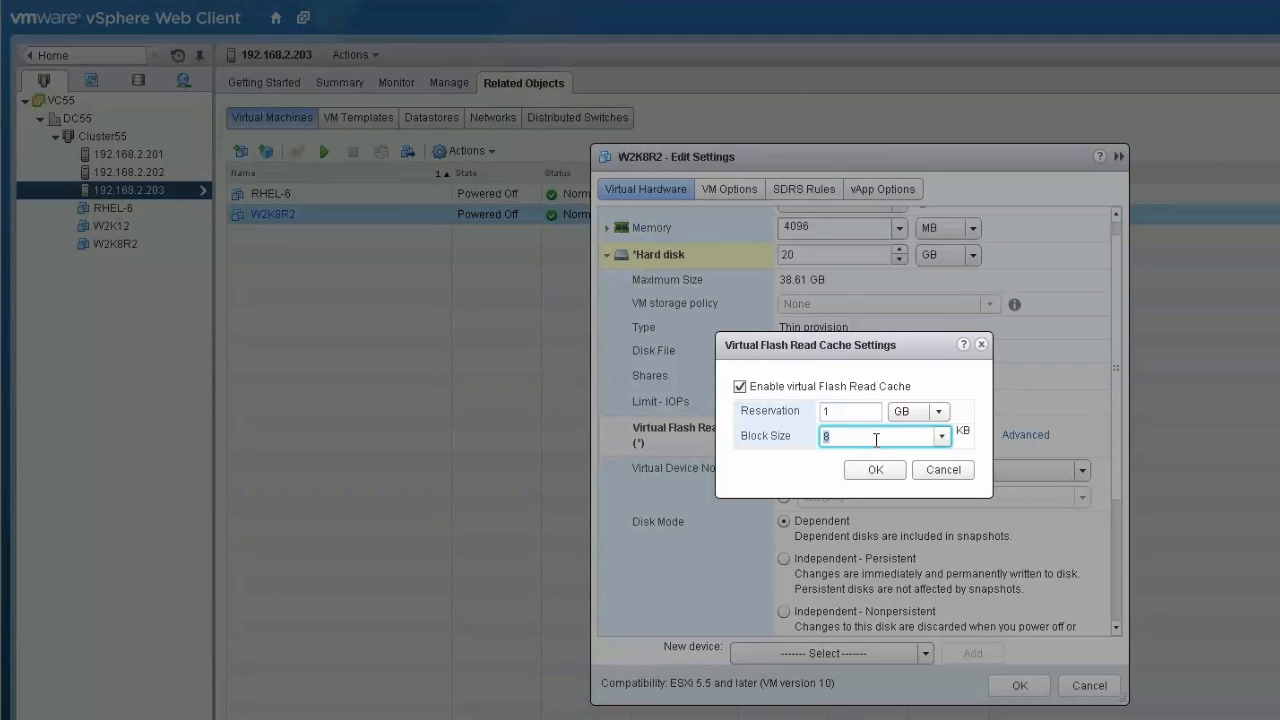
{"action": "left_click", "coordinate": [876, 468]}
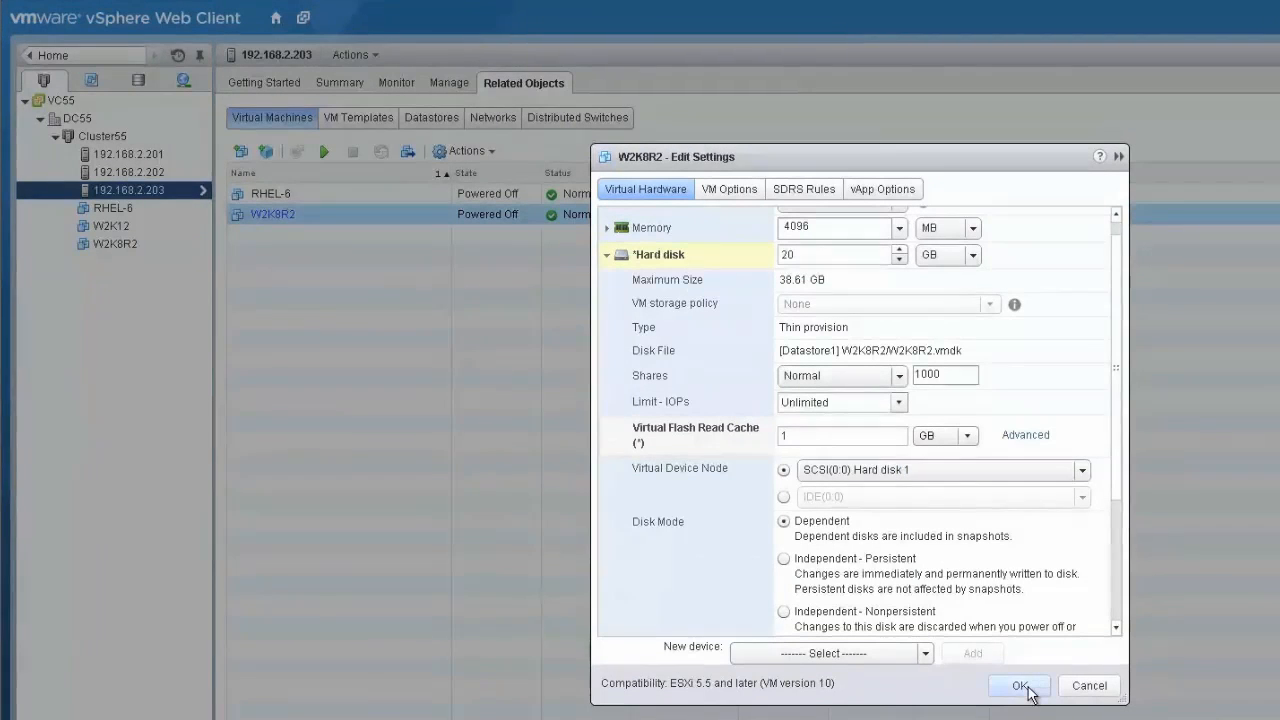
Save W2K8R2's disk changes and select the VM in the navigator tree.
{"action": "left_click", "coordinate": [1020, 684]}
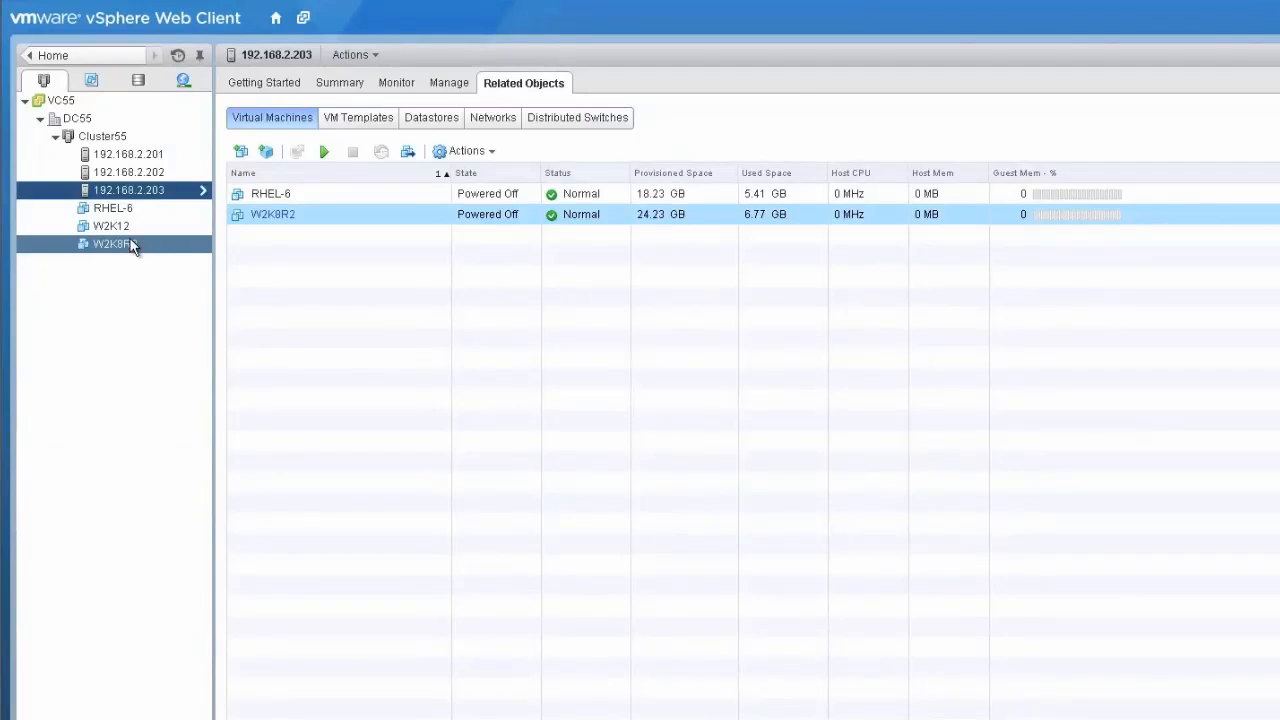
{"action": "left_click", "coordinate": [116, 244]}
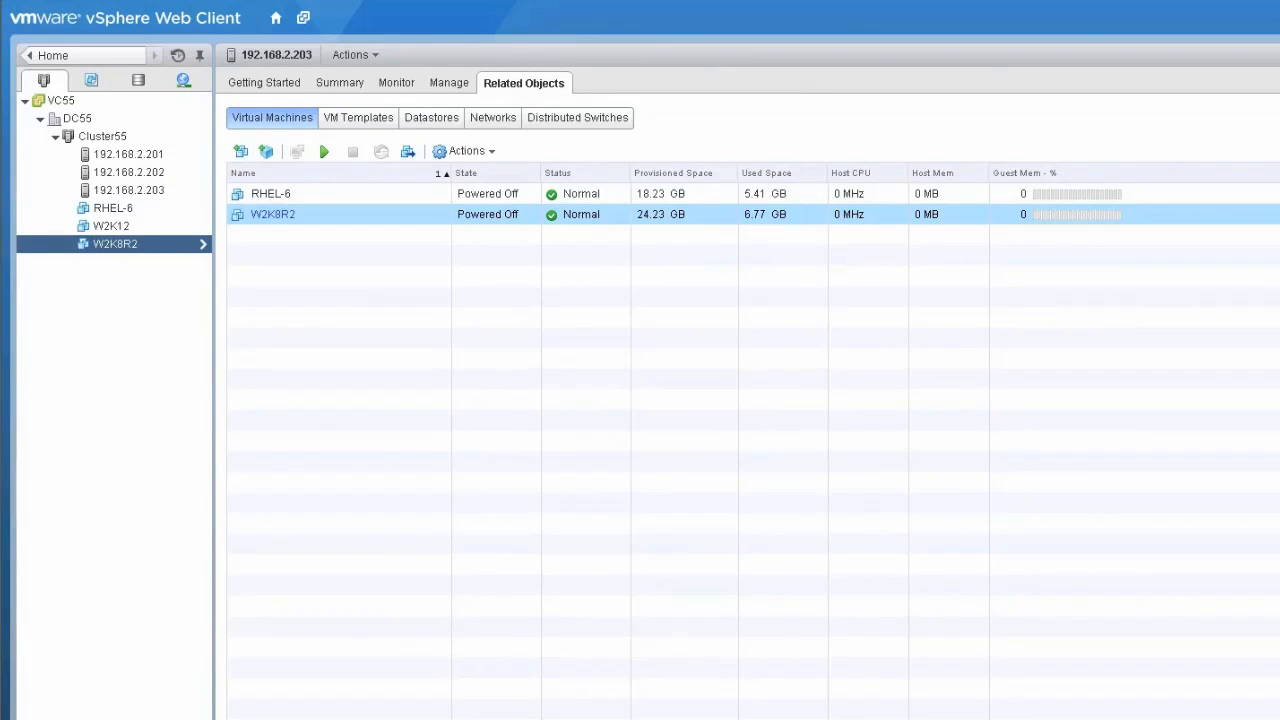